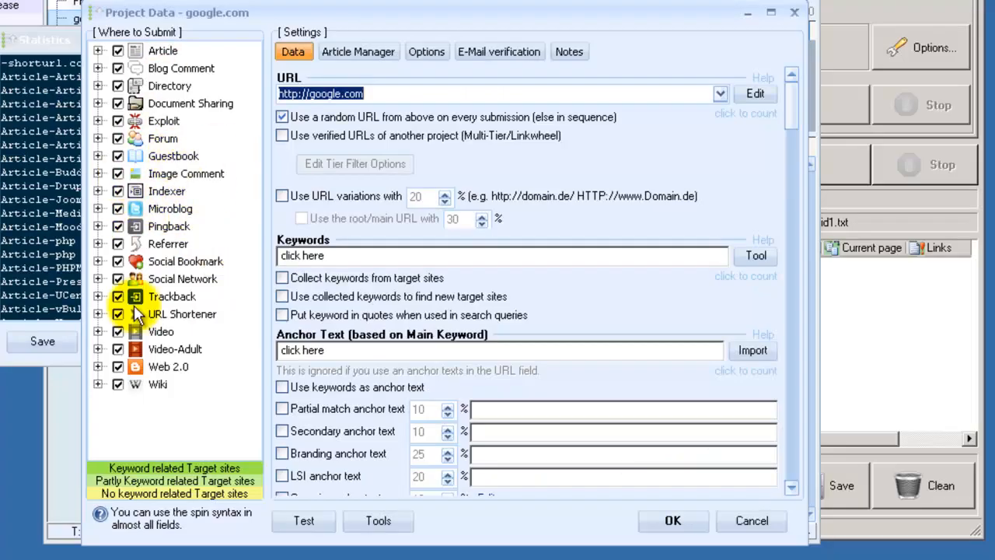
pyautogui.moveTo(122, 355)
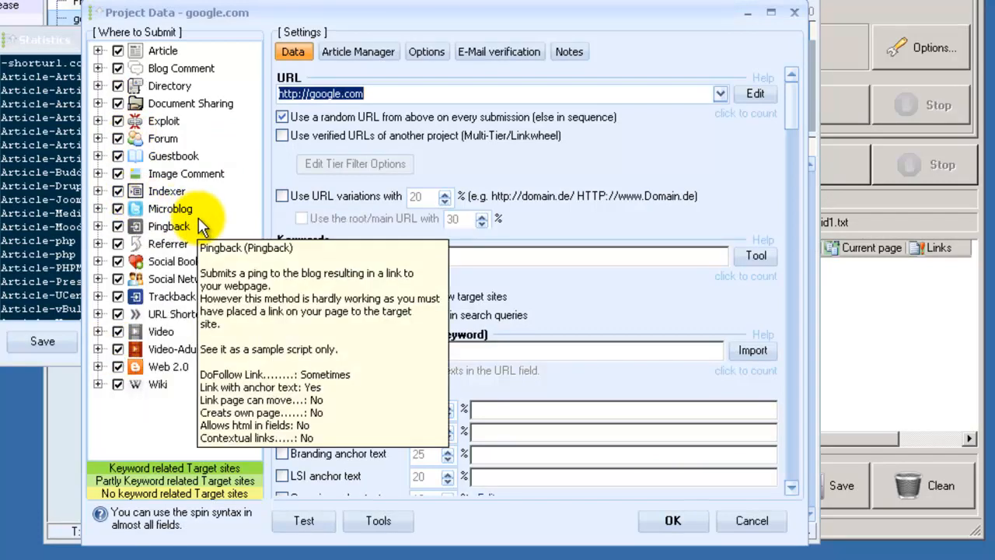
# Uncheck engines without anchor text, pages or html via Where to Submit, then expand the Wiki category
pyautogui.rightClick(169, 155)
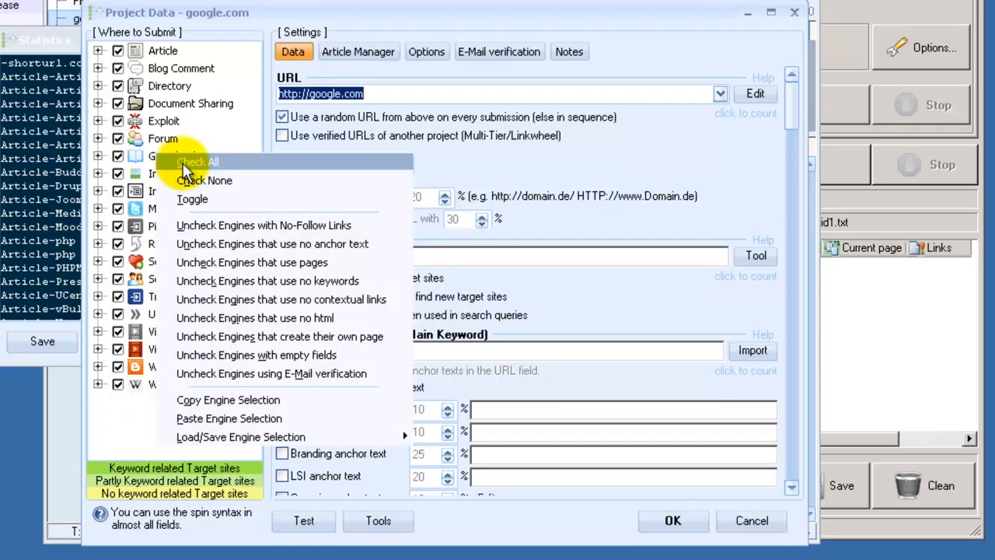
pyautogui.moveTo(187, 174)
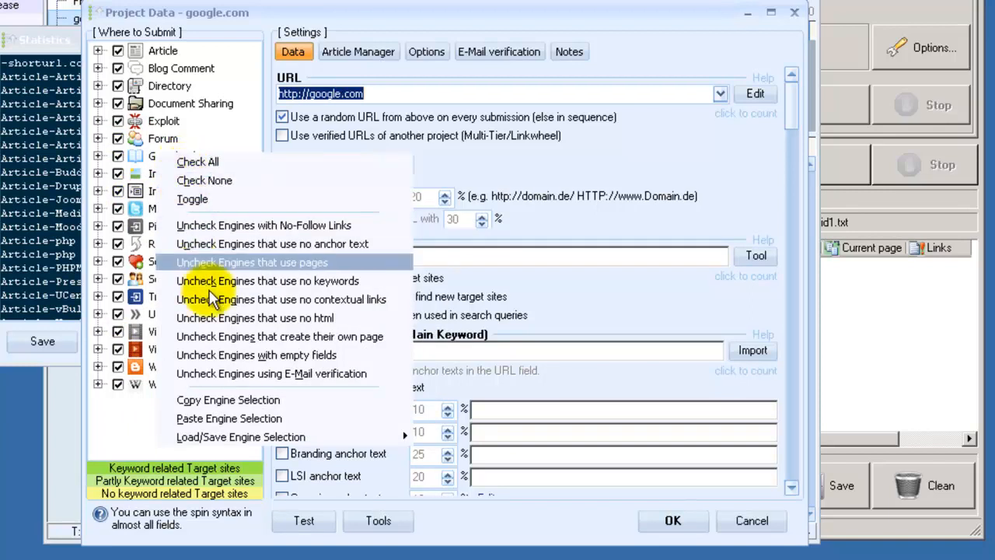
pyautogui.moveTo(155, 93)
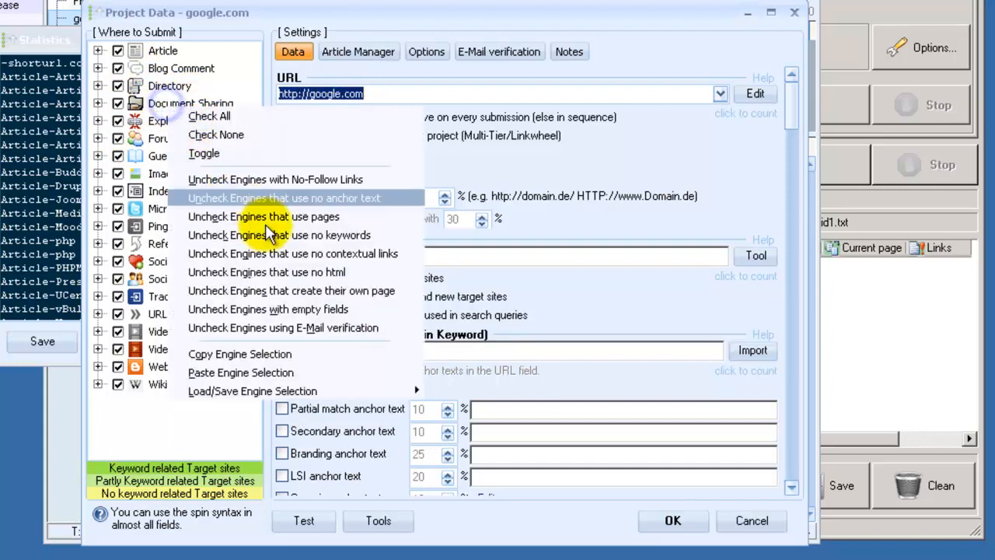
pyautogui.moveTo(257, 254)
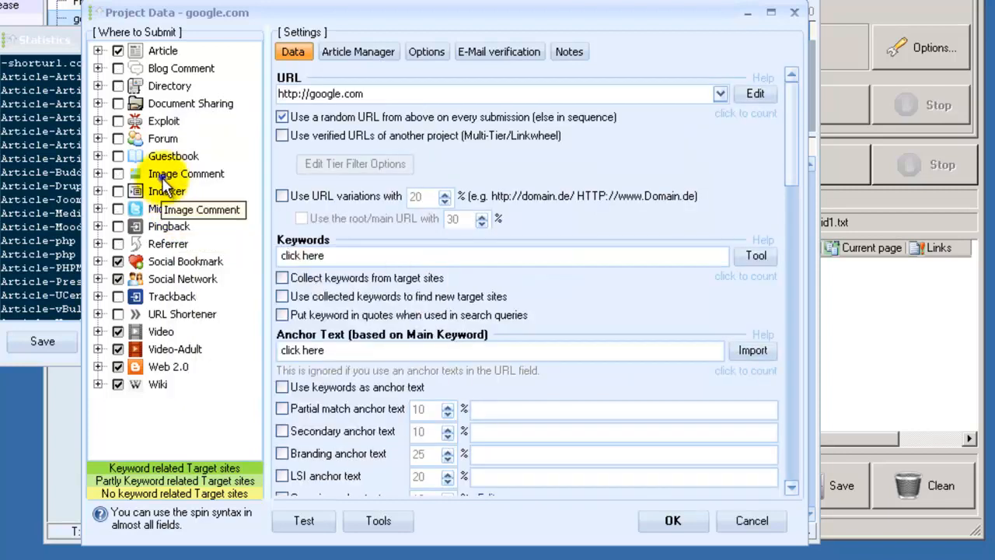
pyautogui.rightClick(185, 174)
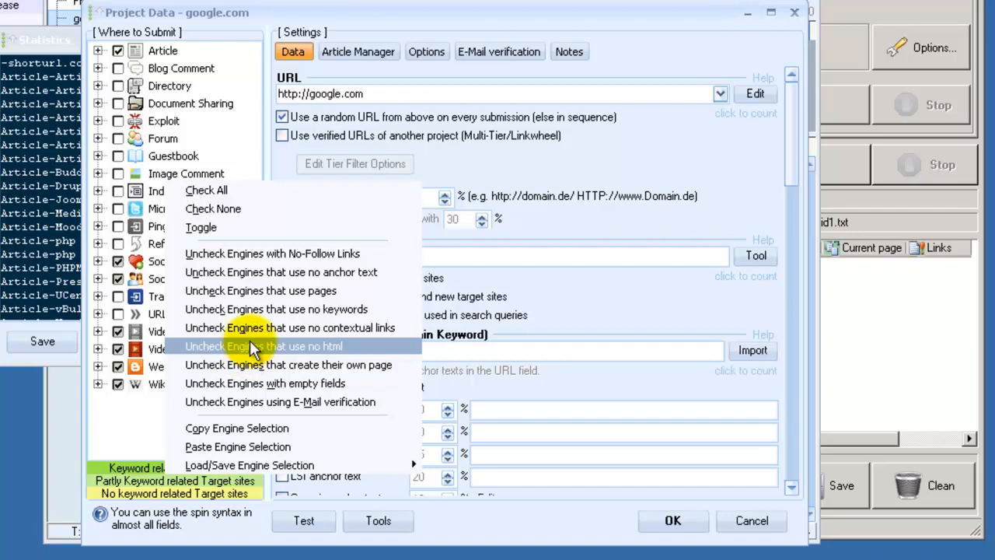
pyautogui.moveTo(248, 253)
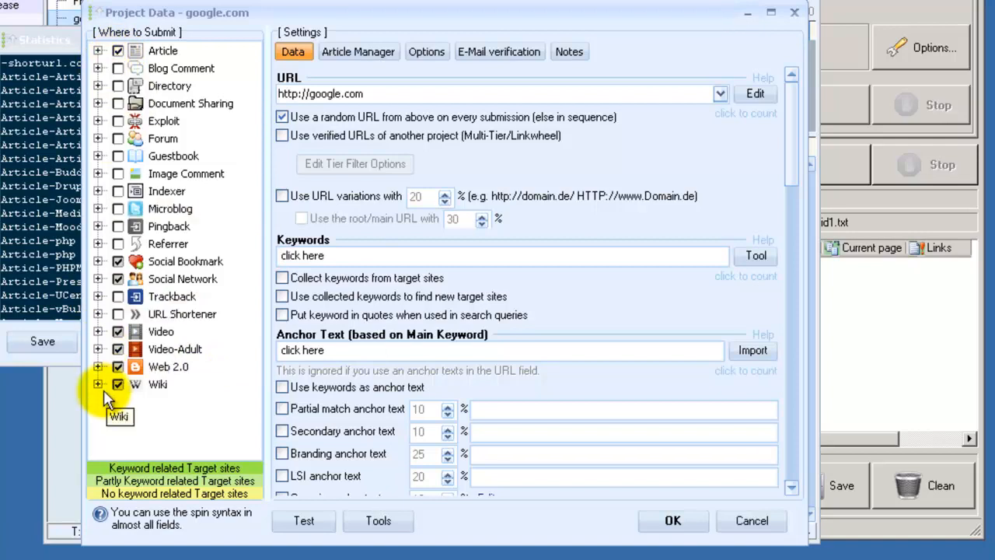
pyautogui.click(98, 384)
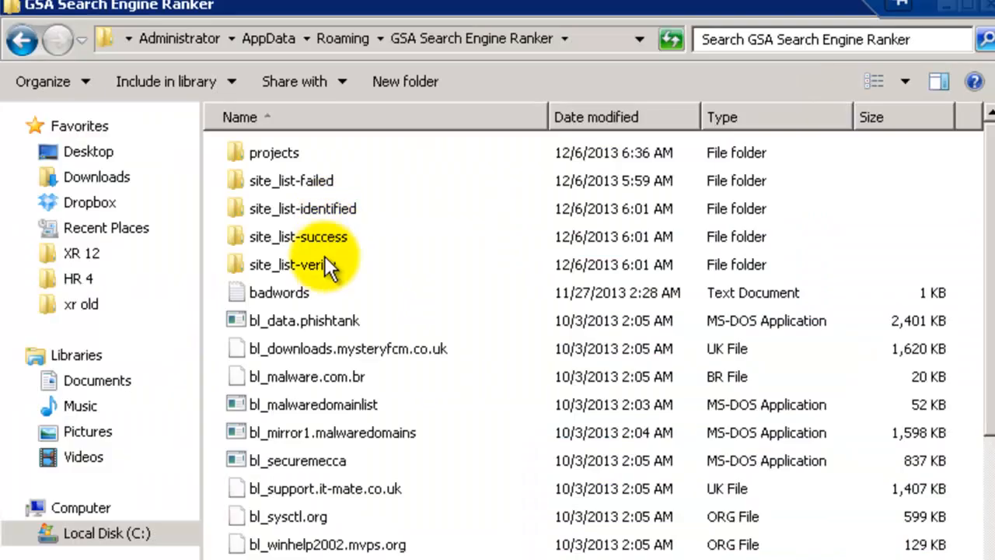
# Search site_list-verify for 'wikka' and open sitelist_Wiki-WikkaWiki in Notepad++
pyautogui.doubleClick(296, 265)
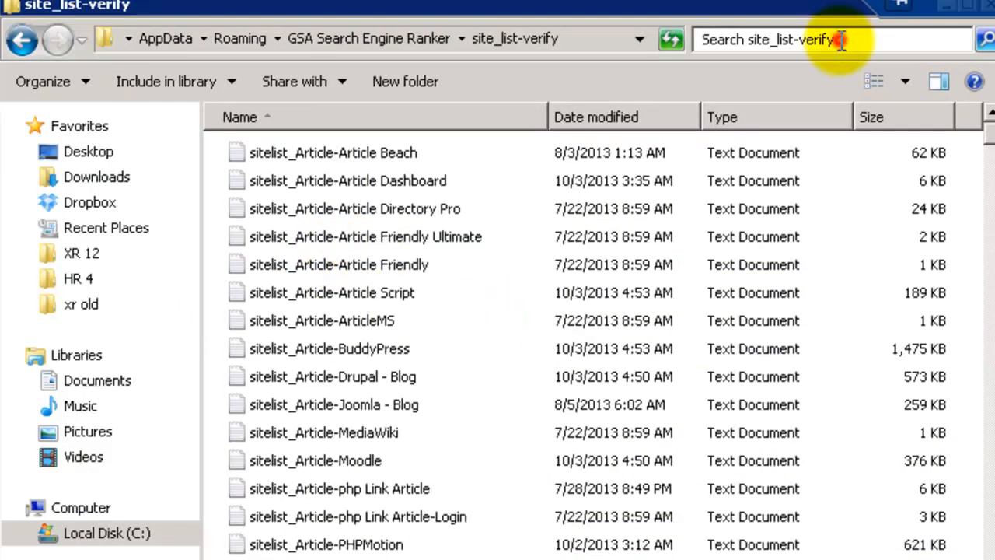
pyautogui.write('wikka')
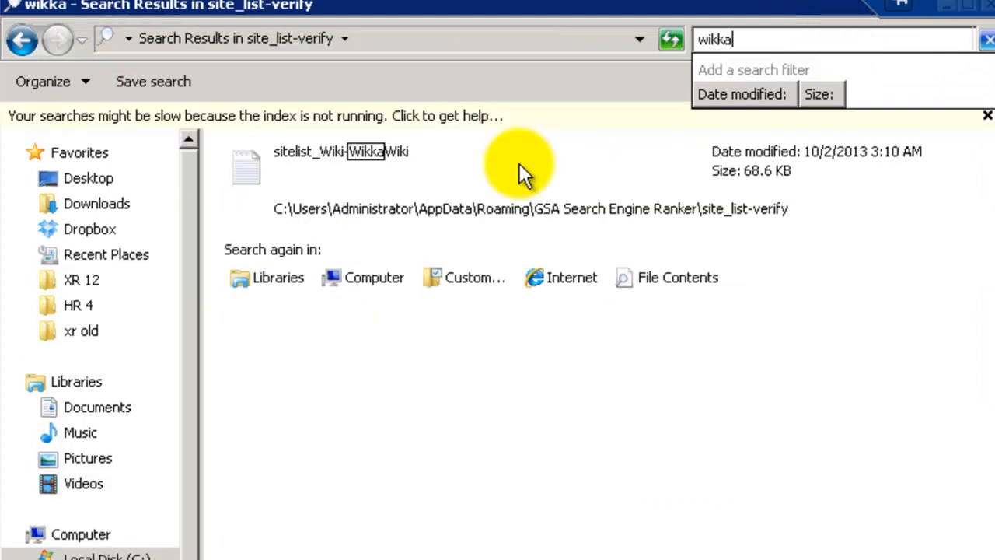
pyautogui.doubleClick(341, 163)
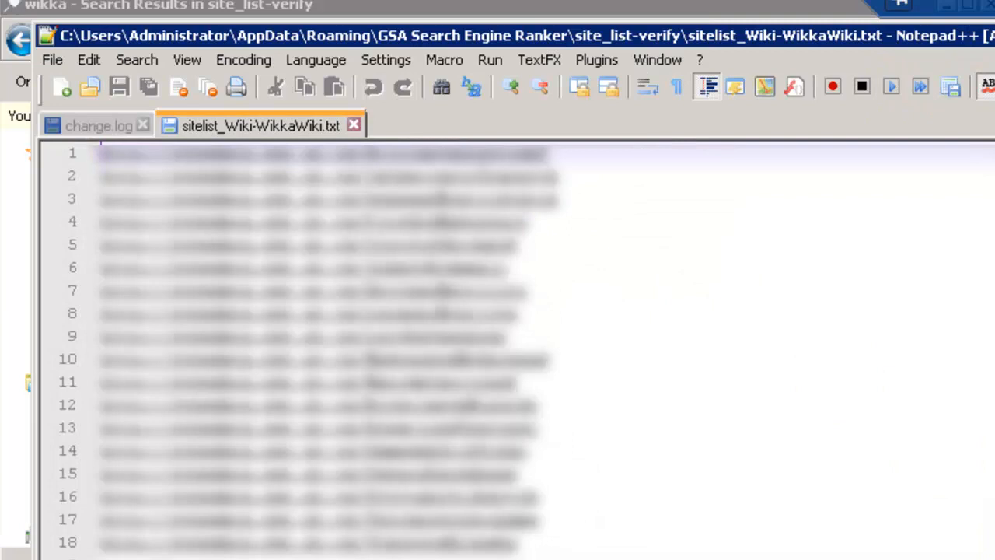
pyautogui.scroll(-3)
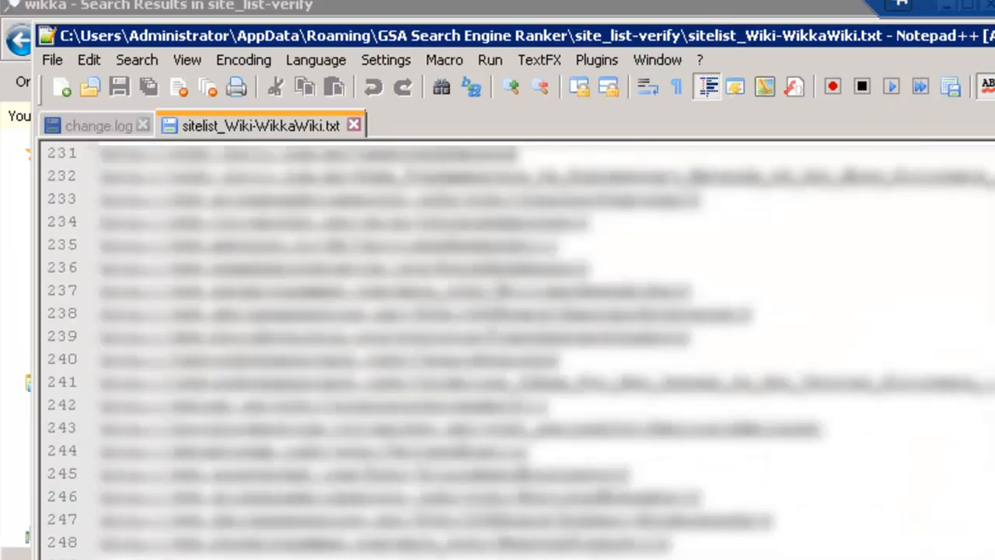
pyautogui.scroll(-3)
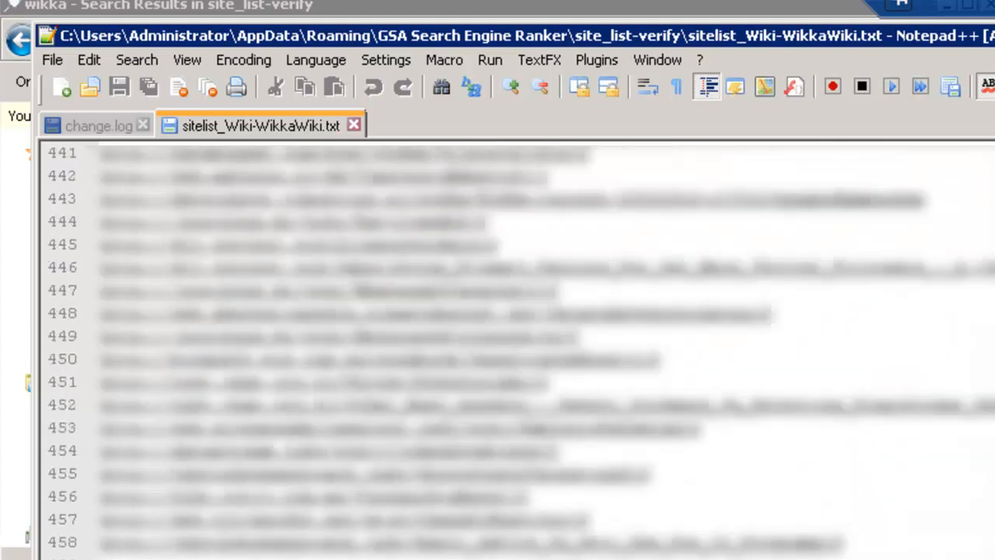
pyautogui.scroll(-3)
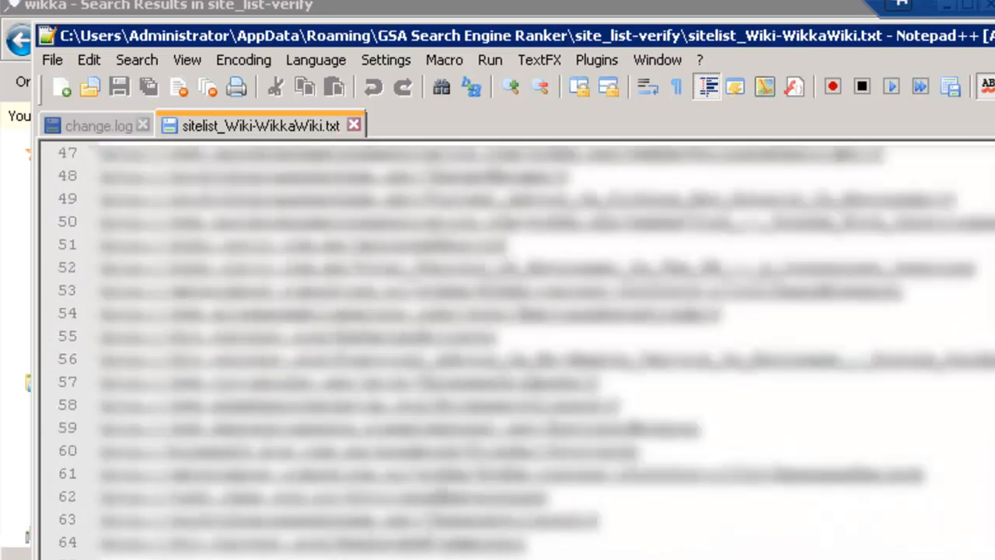
pyautogui.scroll(-3)
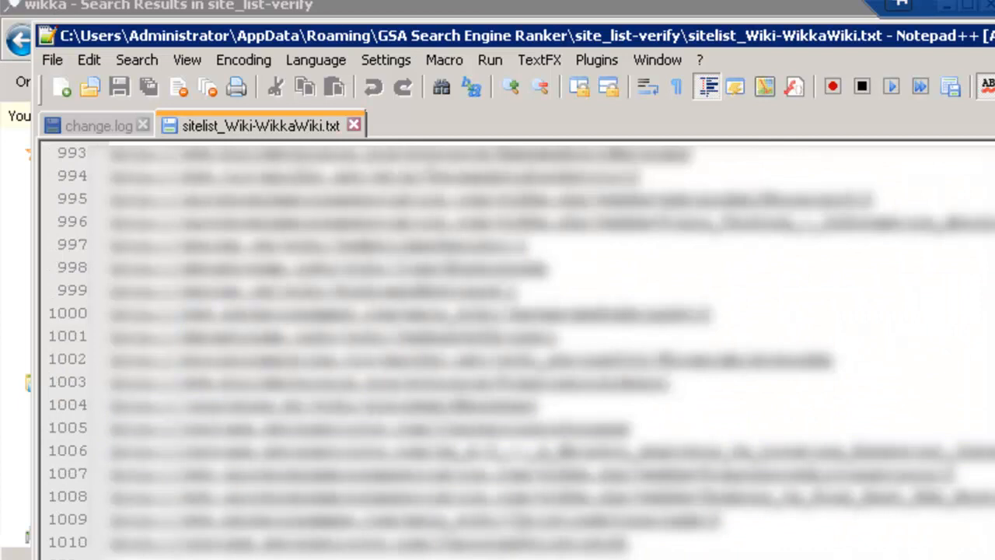
pyautogui.scroll(-3)
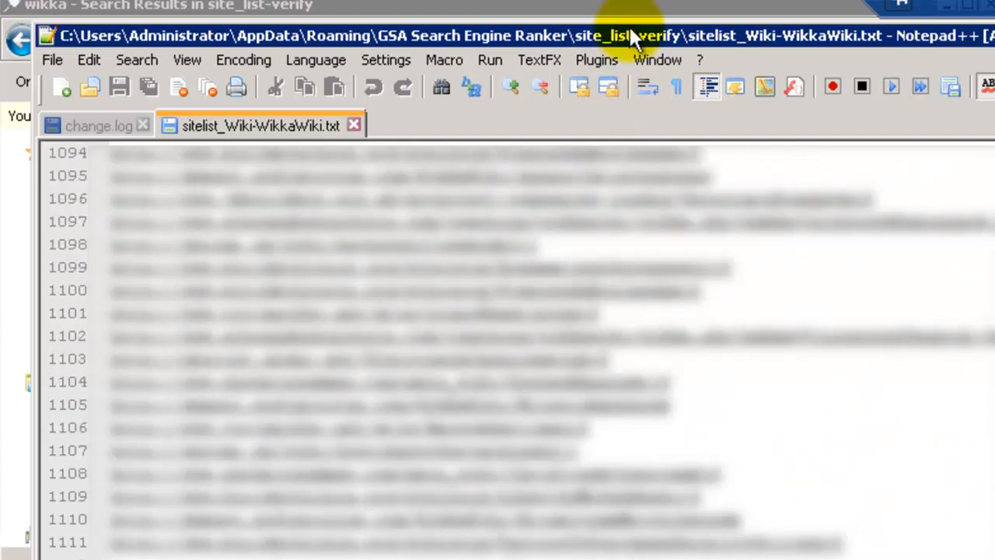
pyautogui.moveTo(536, 38)
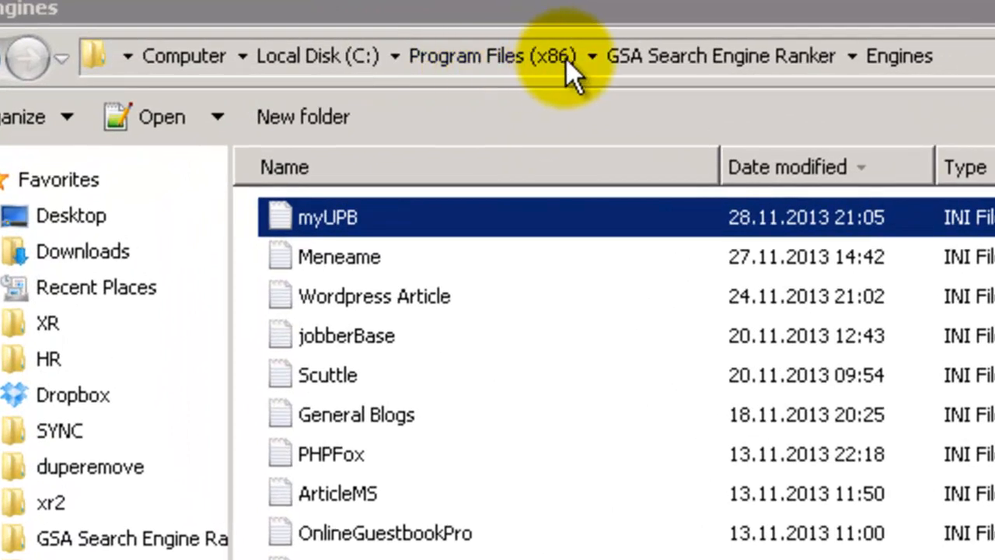
pyautogui.moveTo(899, 56)
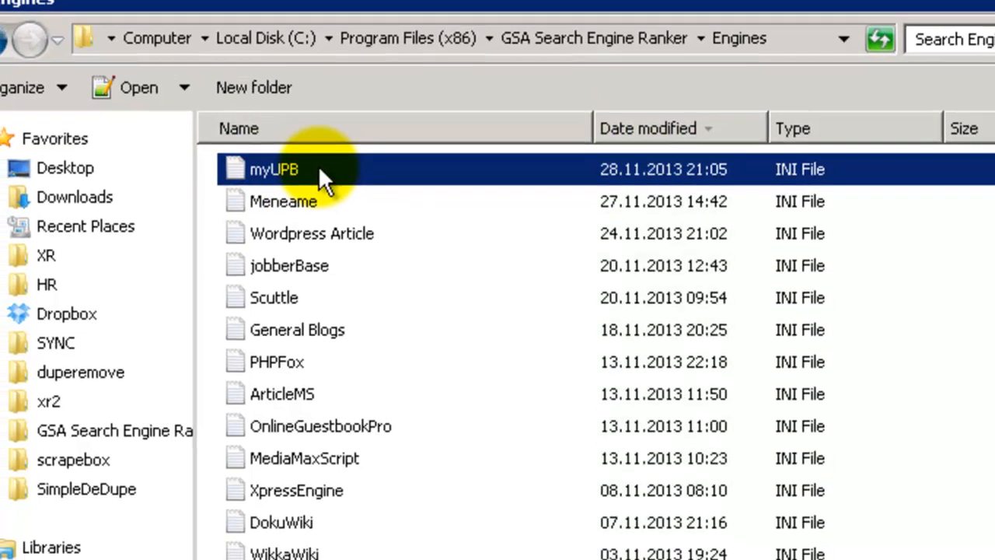
# Select the myUPB engine file in GSA Search Engine Ranker's Engines folder
pyautogui.click(274, 168)
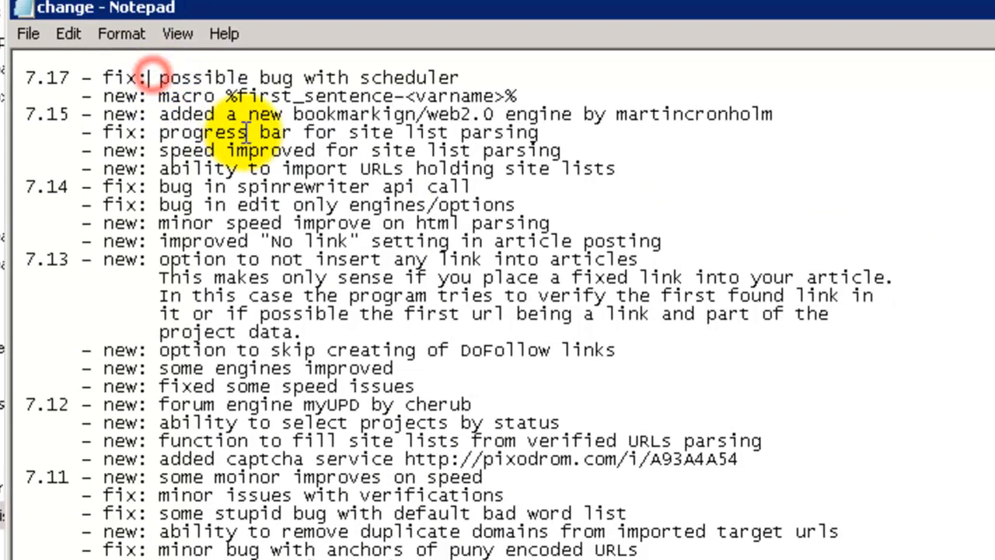
pyautogui.moveTo(247, 115); pyautogui.dragTo(773, 115)
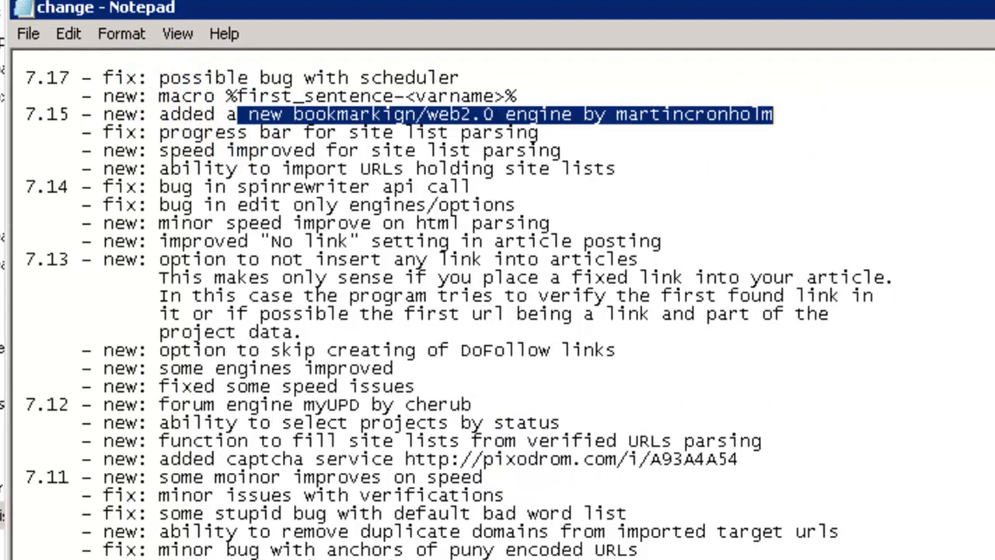
pyautogui.scroll(-3)
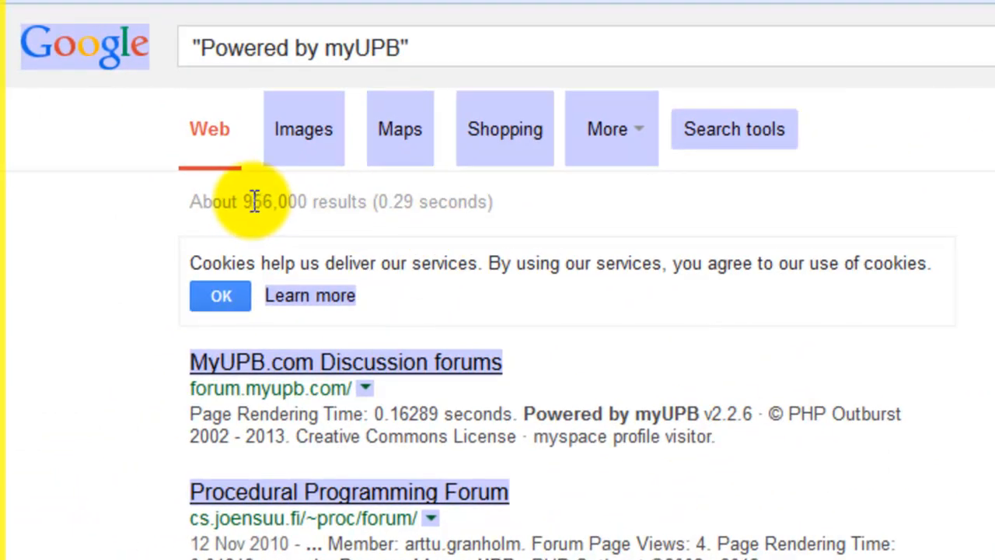
# Highlight the roughly 956,000 result count for "Powered by myUPB" and move on to the results
pyautogui.doubleClick(273, 203)
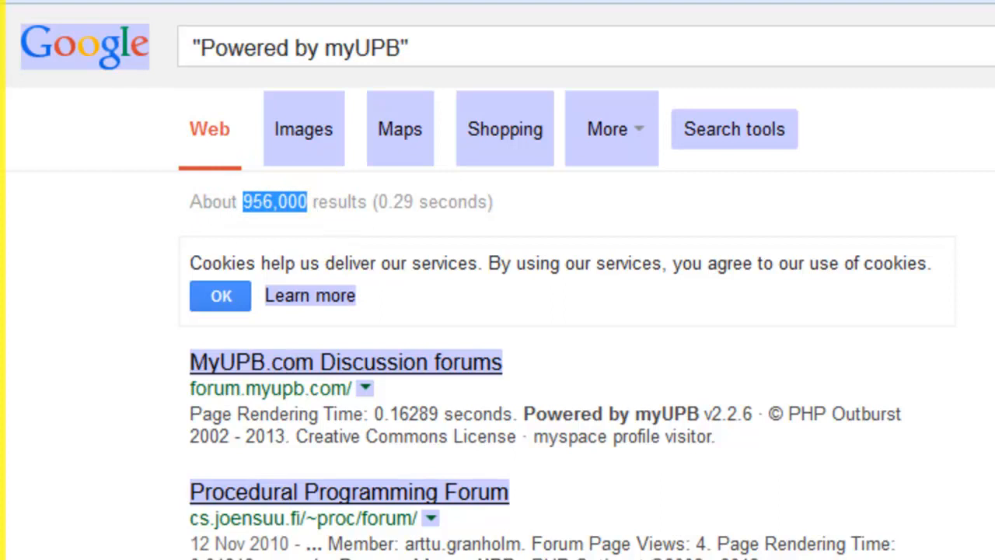
pyautogui.click(348, 491)
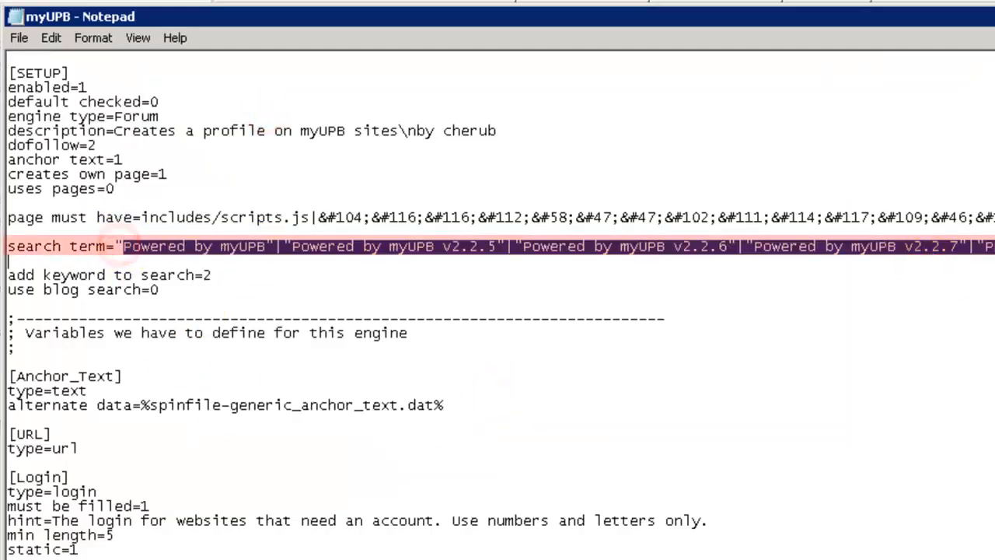
pyautogui.moveTo(296, 303)
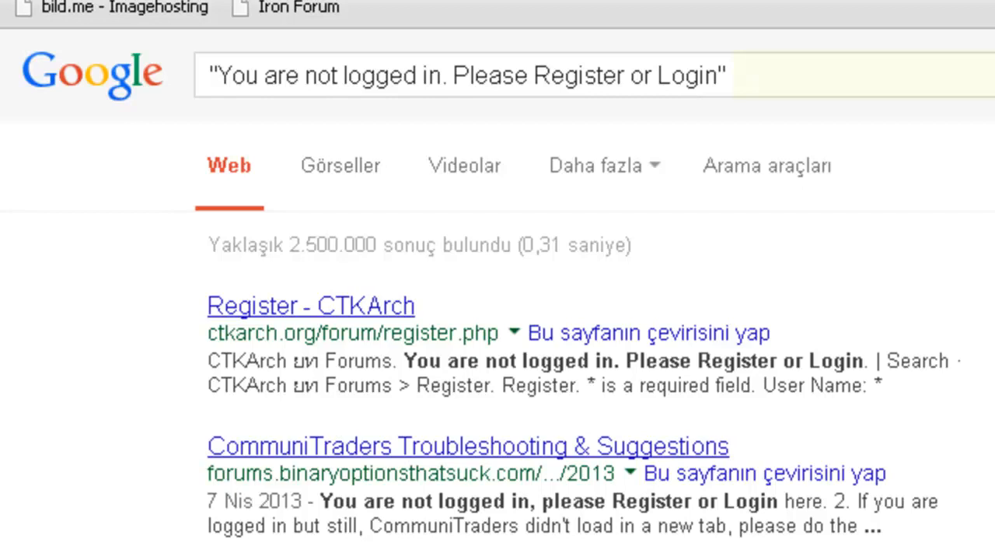
# Enter the "Powered by myUPB" footprint as a query for the footprint test
pyautogui.write('"Powered by myUPB"')
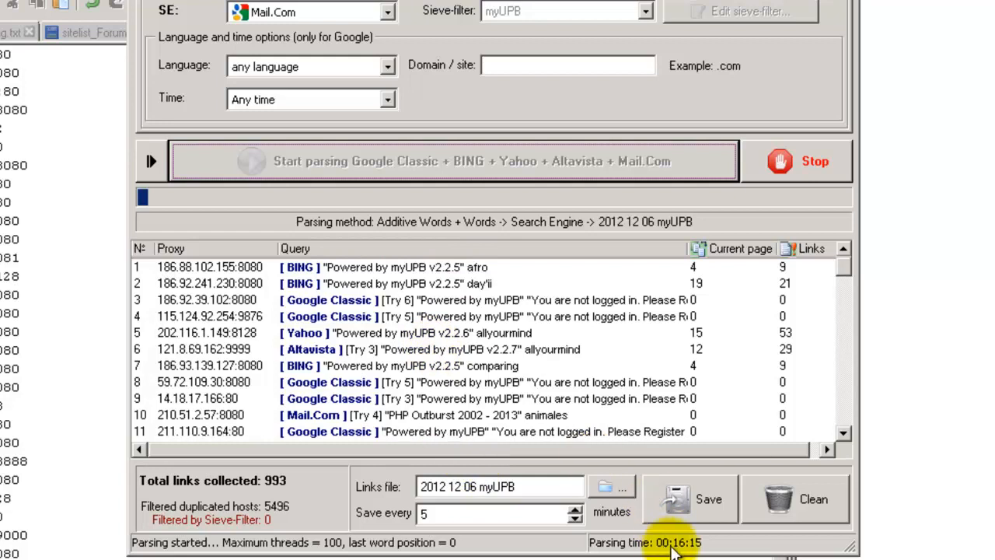
pyautogui.moveTo(334, 466)
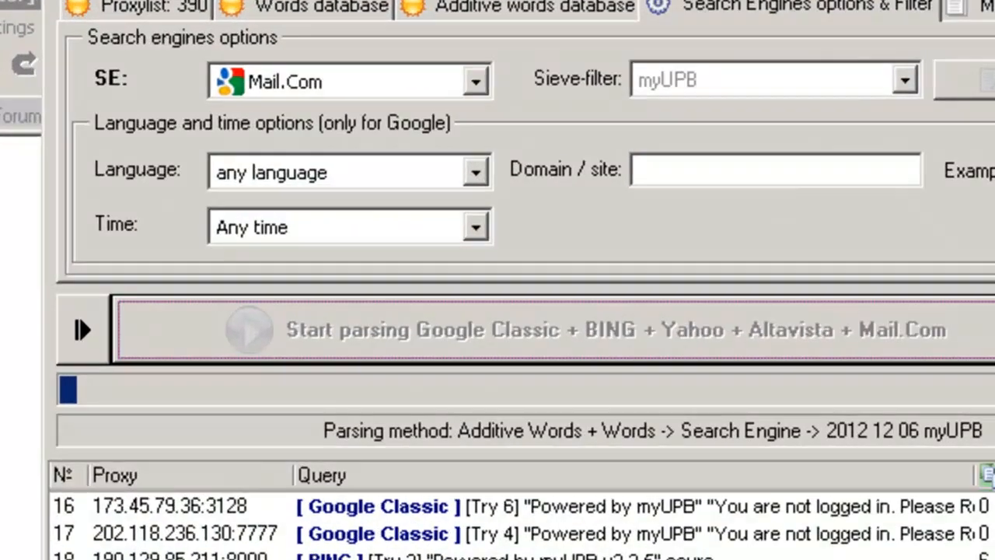
# Start parsing into the 2012 12 06 myUPB links file and return to Hrefer showing 1,642 links
pyautogui.click(81, 329)
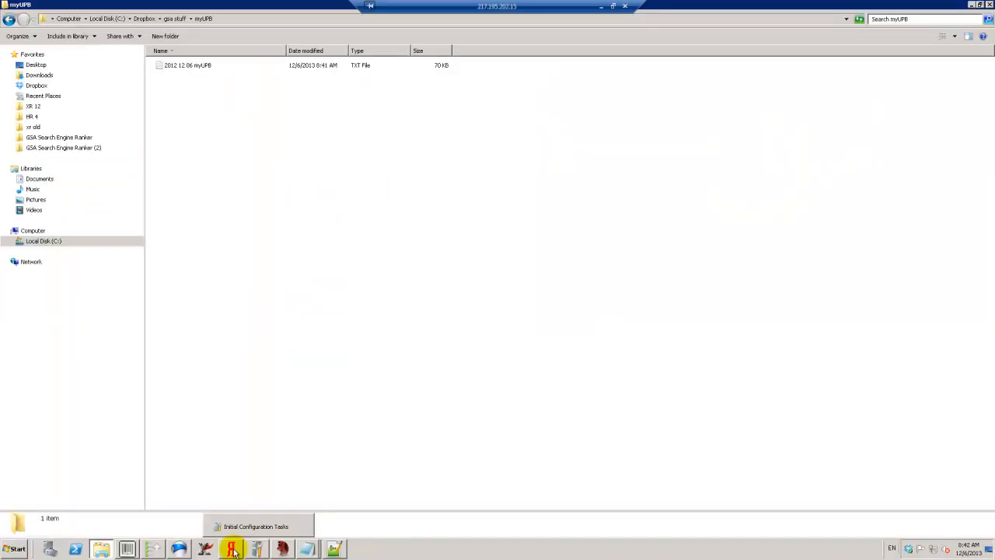
pyautogui.click(232, 549)
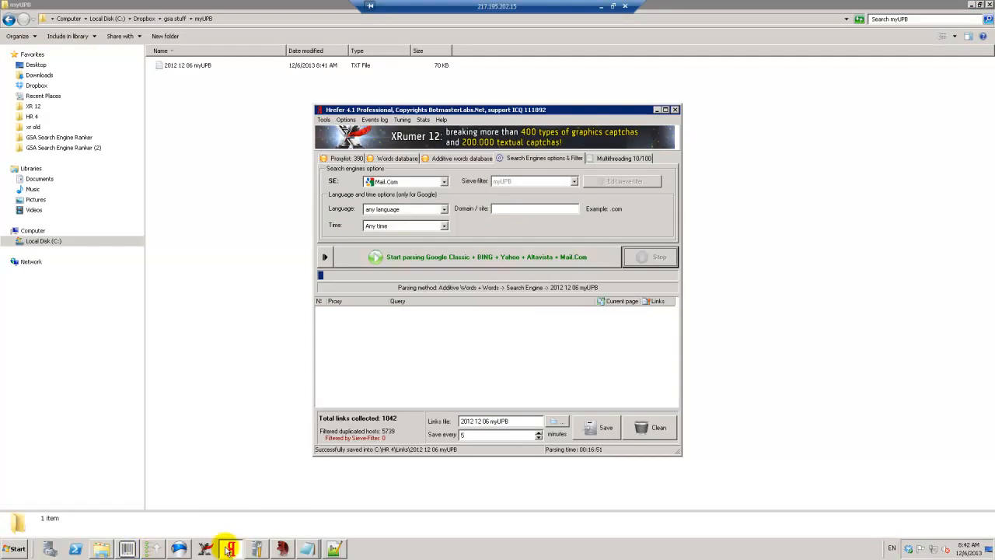